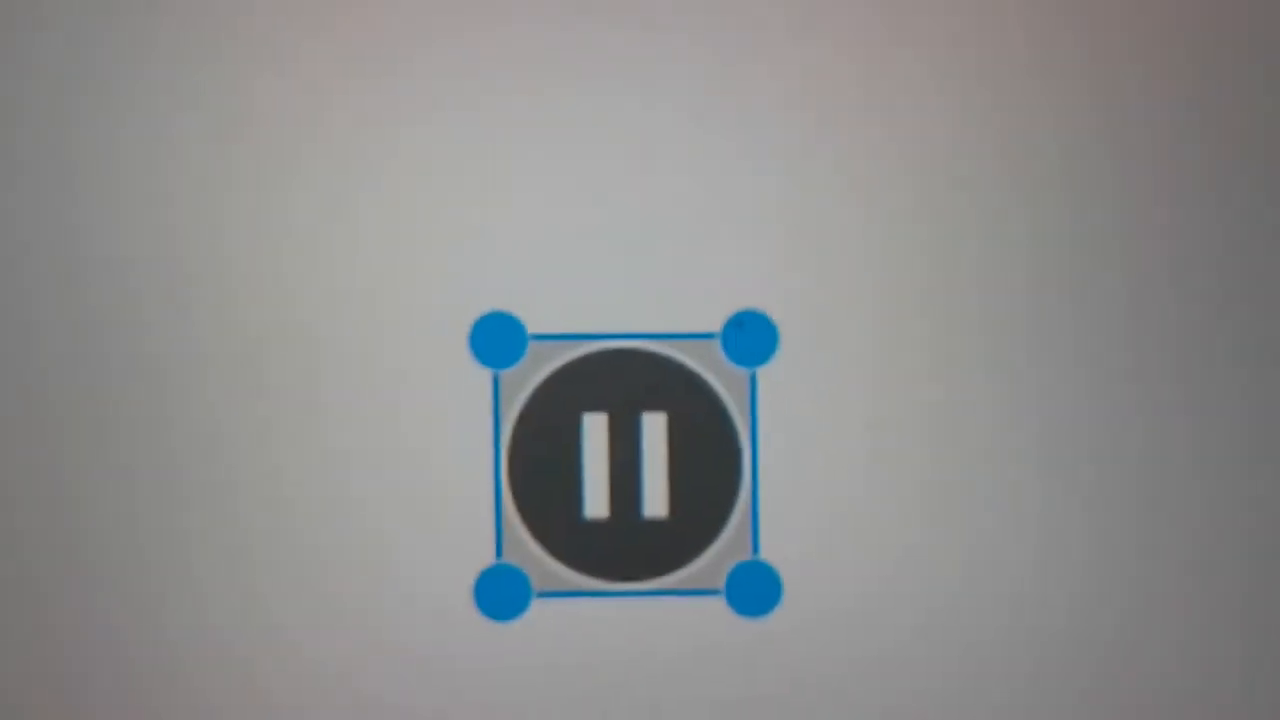
- Move the selected pause-button icon up and to the right on the grey canvas
left_click_drag(624, 464, 780, 244)
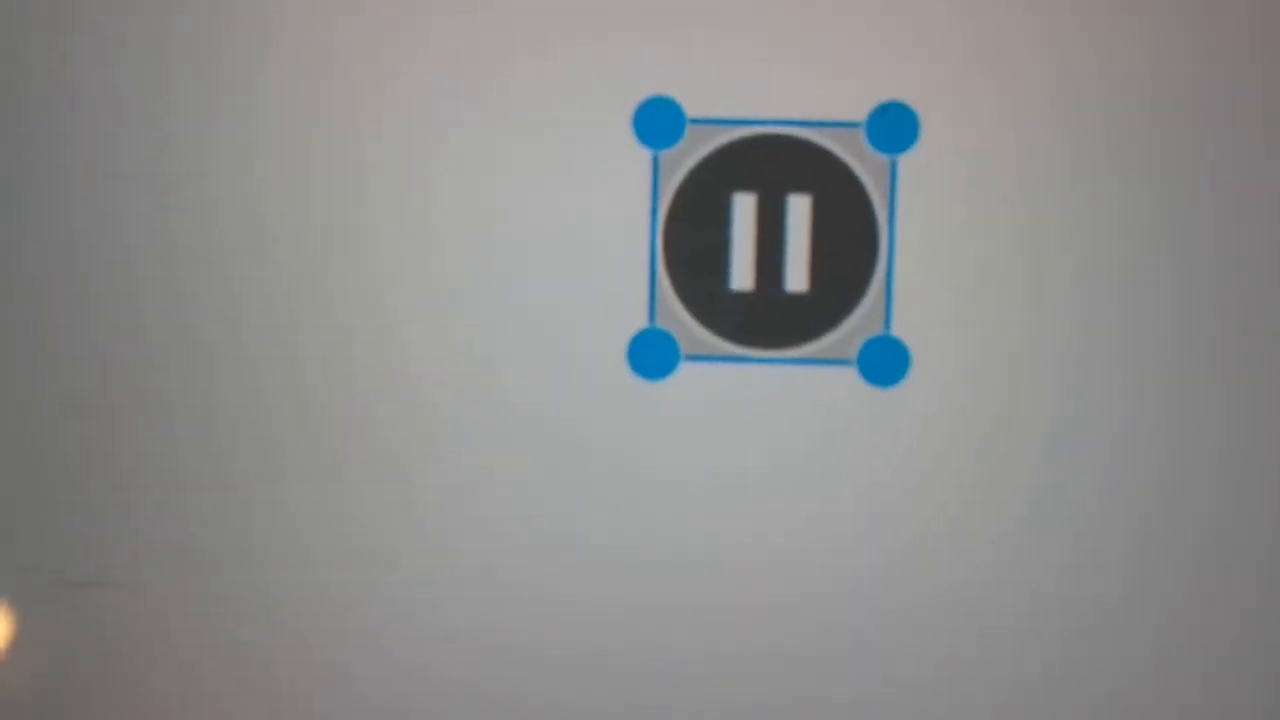